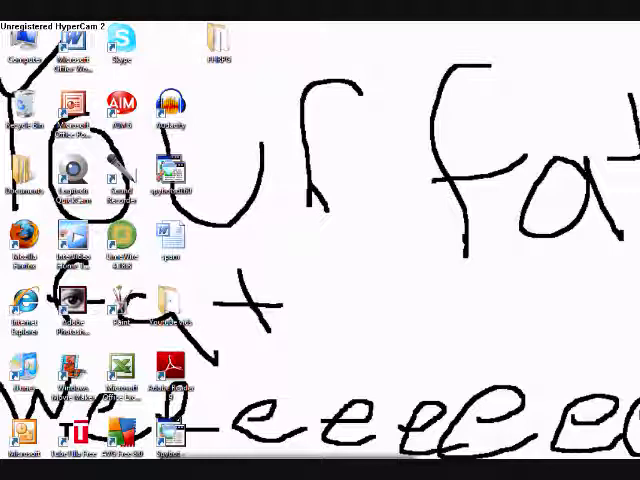
mouse_move(280, 192)
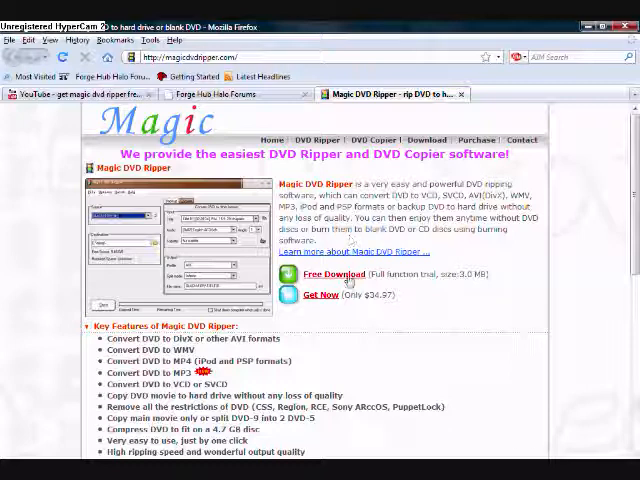
- Download MagicDVDRipper54.exe using dTa OneClick, then close the finished DownThemAll window
click(327, 274)
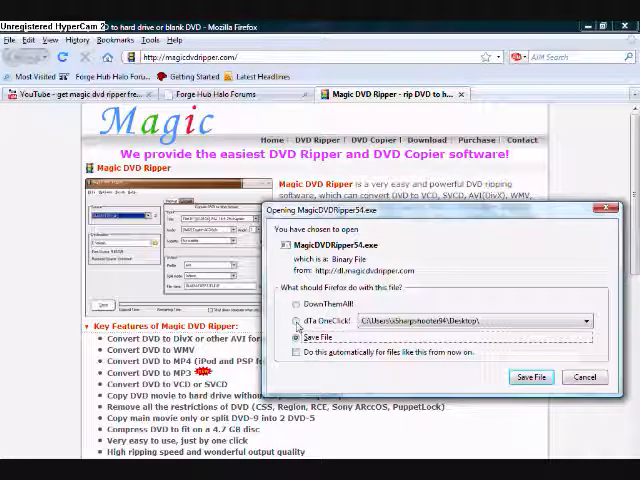
click(585, 377)
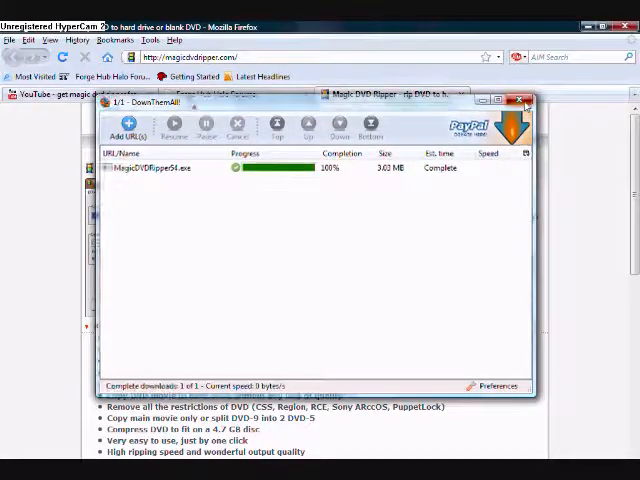
click(523, 101)
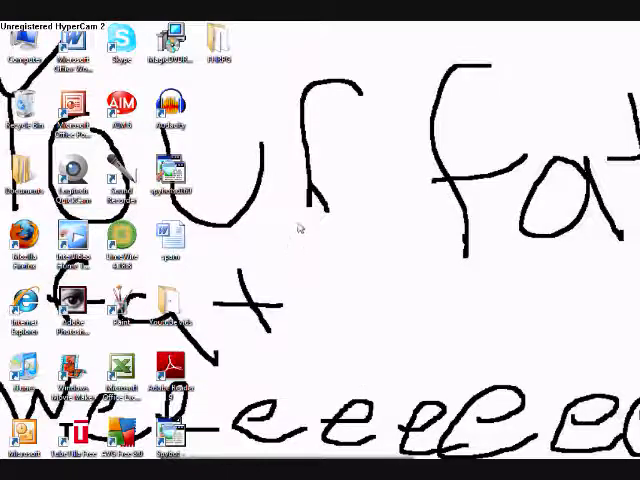
mouse_move(312, 290)
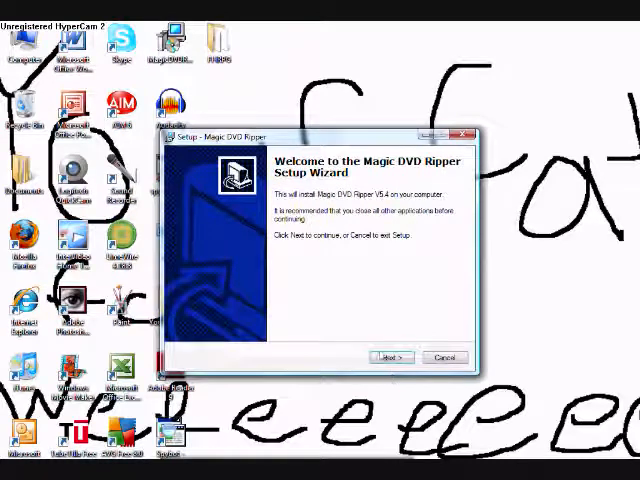
- Accept the license, keep default folders and desktop icon, install, and launch the ripper
click(384, 357)
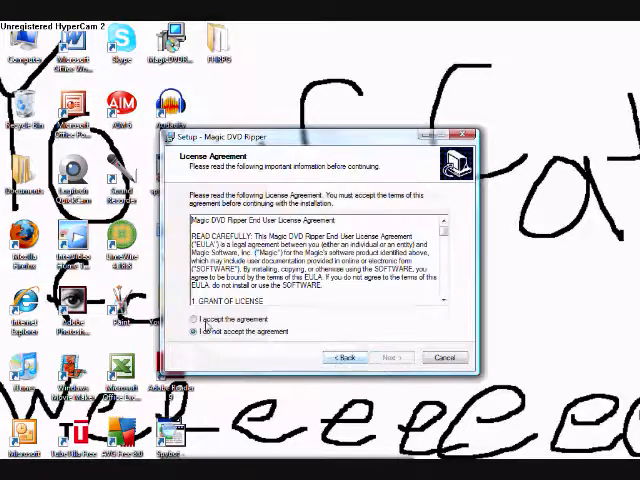
click(390, 357)
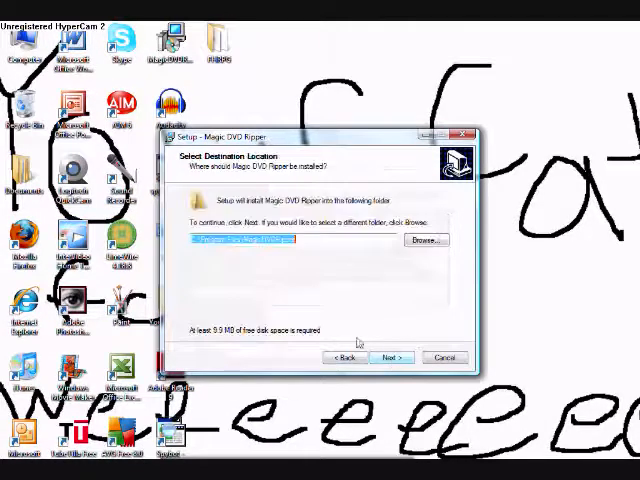
click(391, 357)
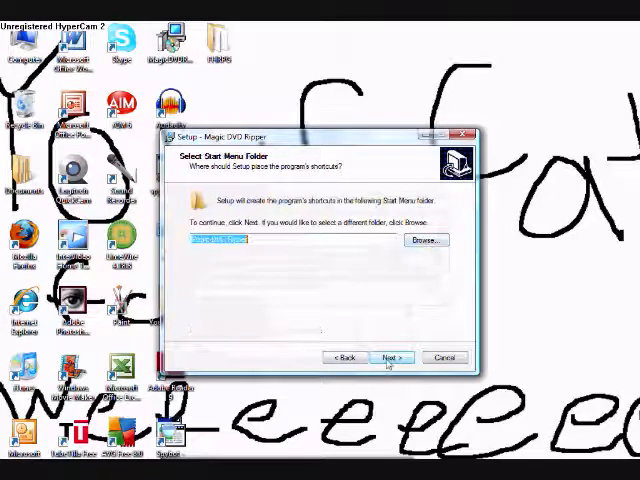
click(391, 357)
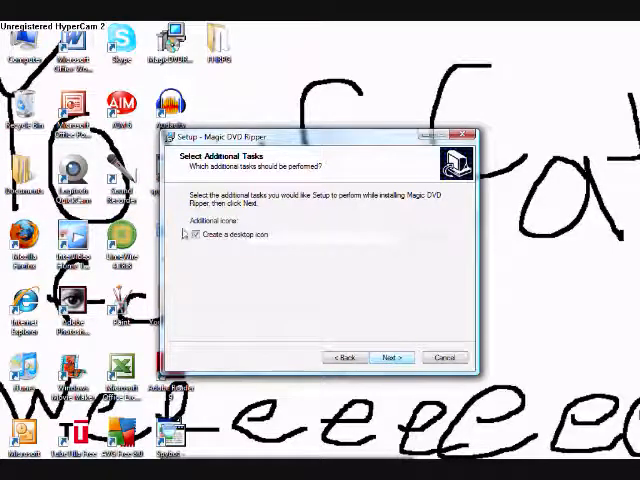
click(393, 357)
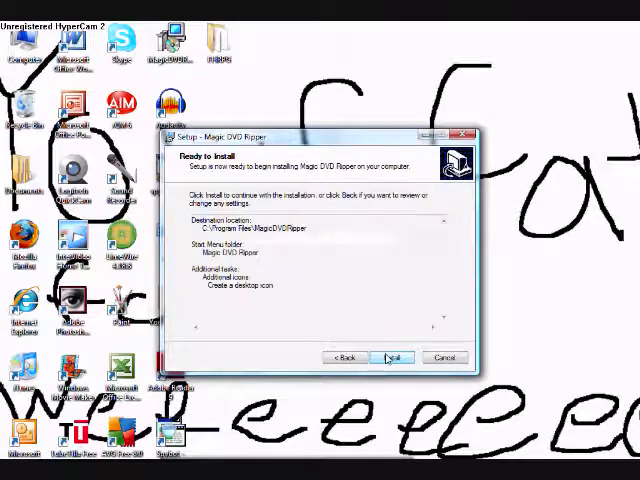
click(390, 357)
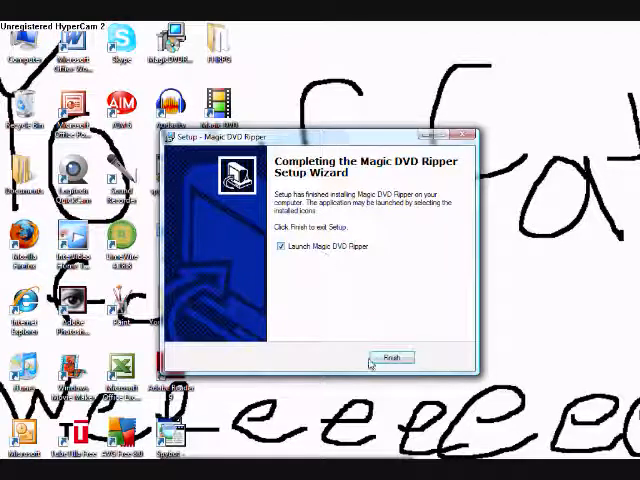
click(389, 358)
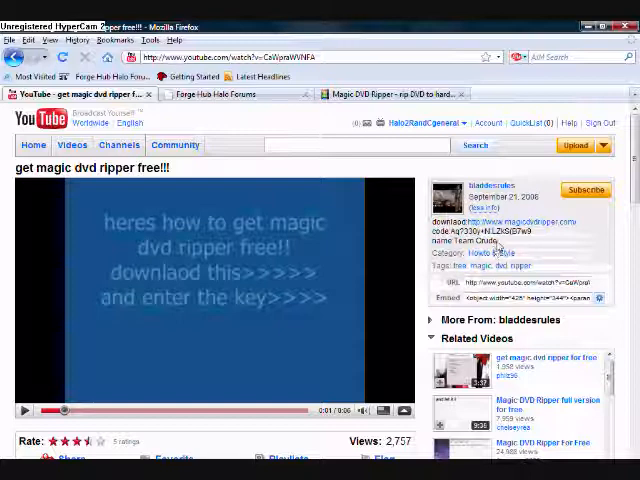
- Select and copy the registration name from the YouTube video description
double_click(490, 253)
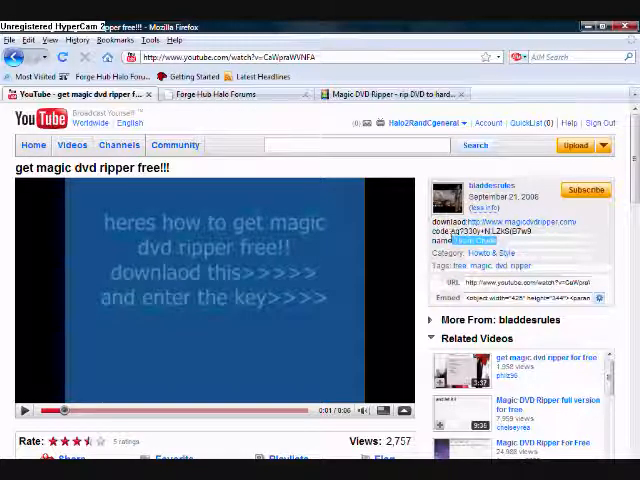
right_click(480, 234)
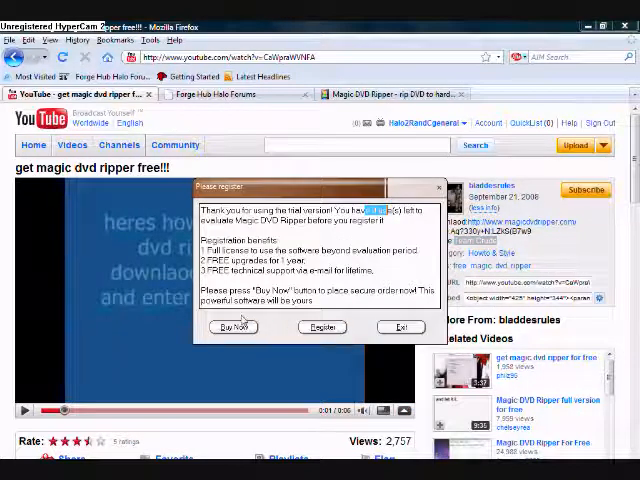
- Enter the copied user name and description's registration code, then confirm the success message
click(321, 327)
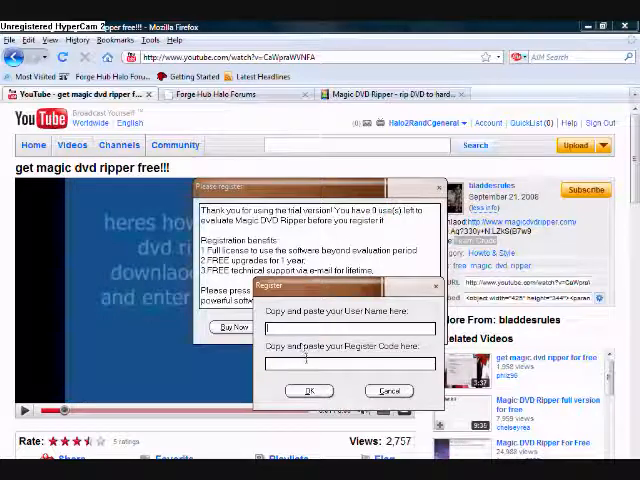
click(348, 328)
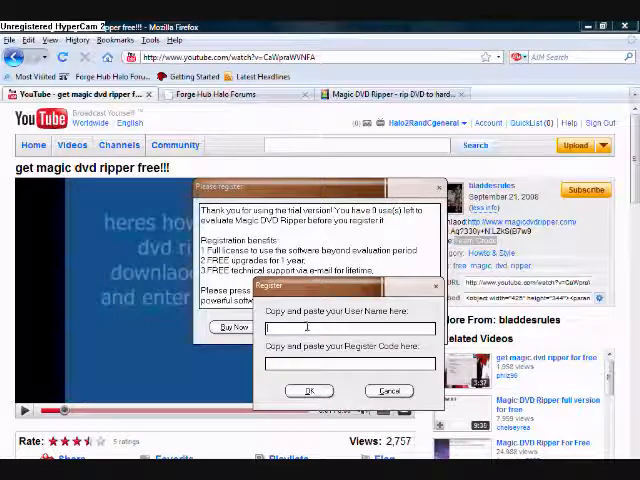
right_click(347, 328)
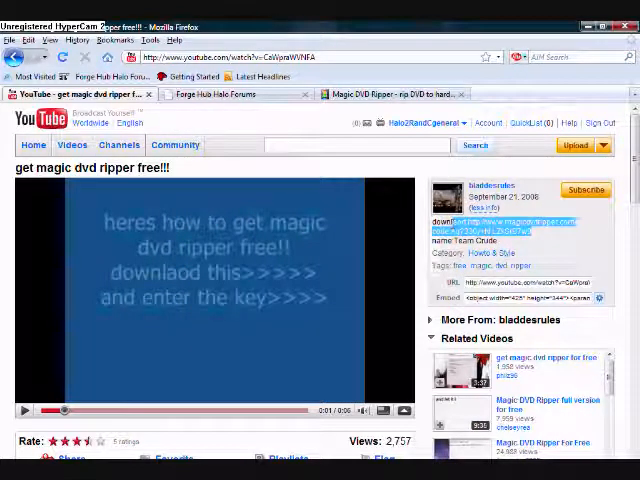
right_click(500, 228)
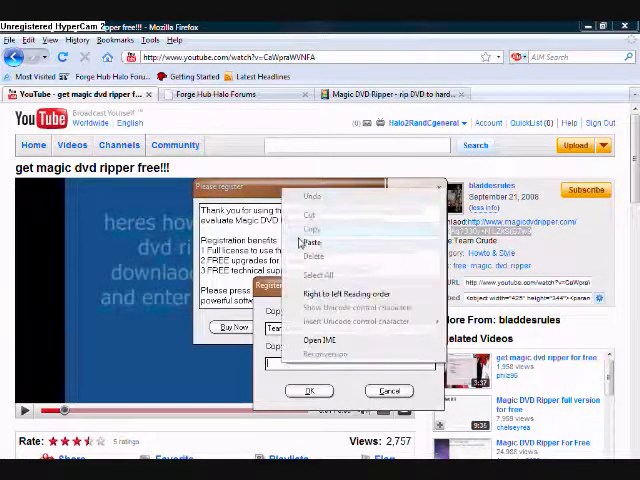
click(322, 327)
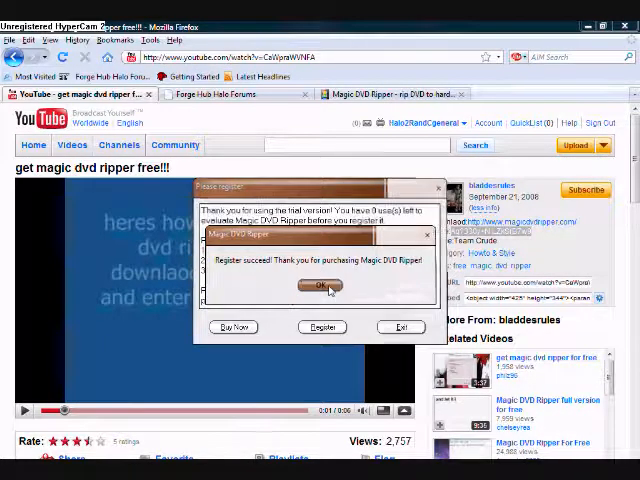
click(318, 286)
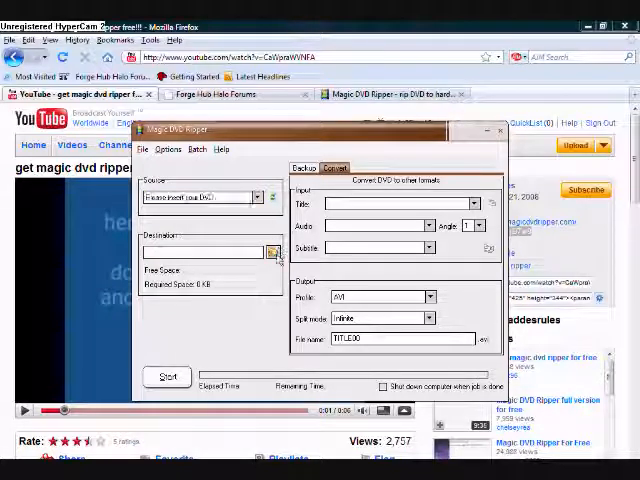
- Open the Destination folder browser and scroll through the available folders
click(274, 252)
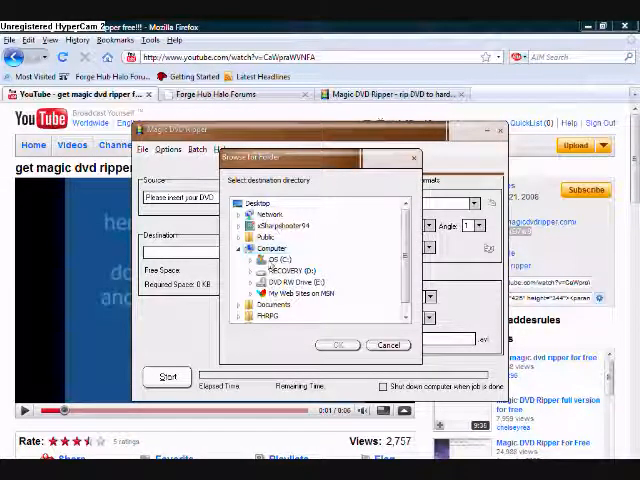
scroll(down, 3)
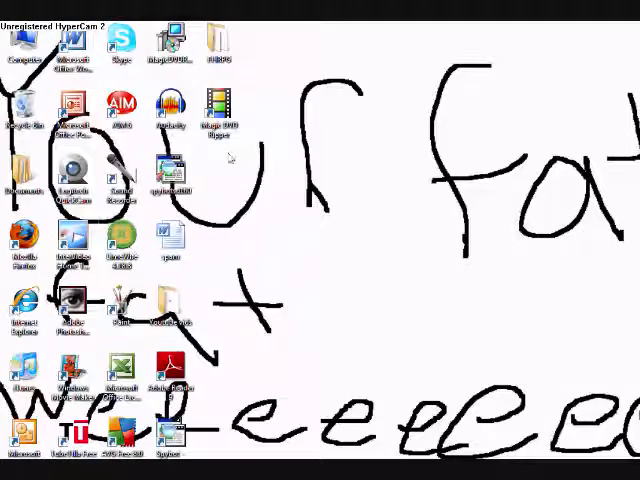
mouse_move(145, 275)
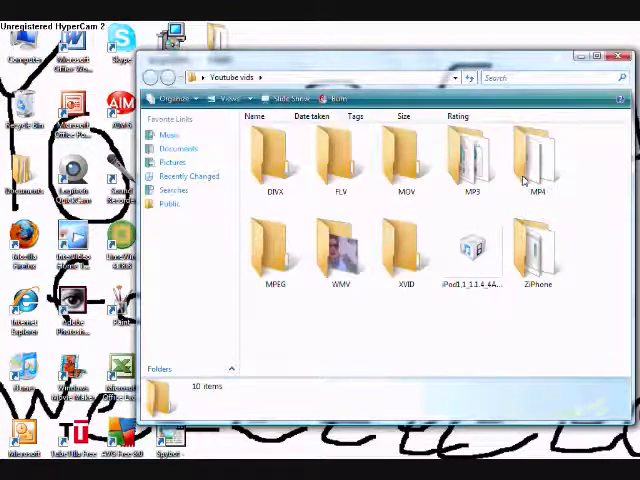
- Open Youtube vids' MP4 folder, dismiss the xvidcore.dll error, and select a video
double_click(535, 155)
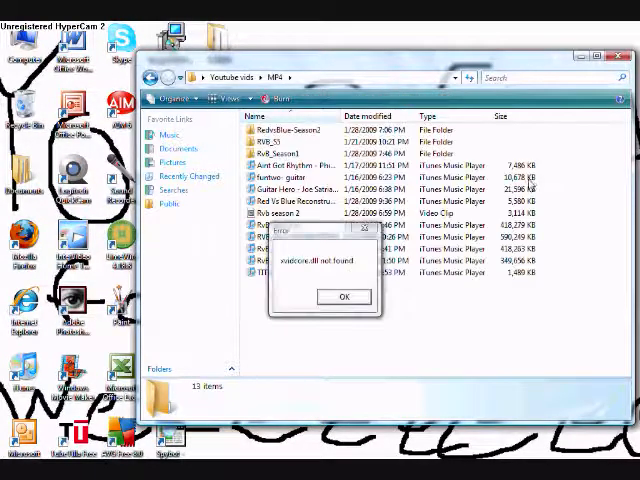
click(344, 297)
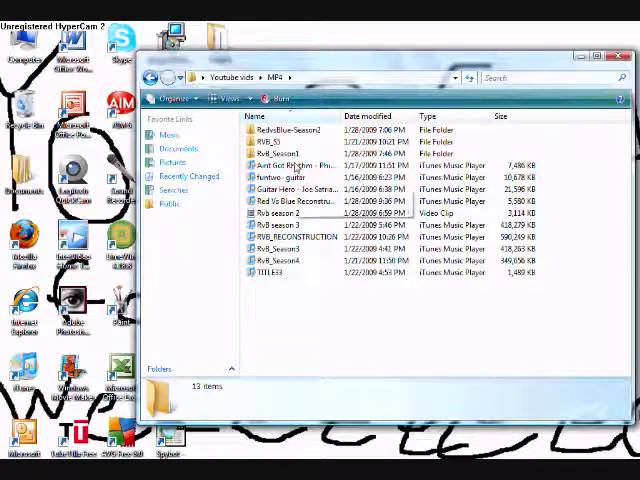
mouse_move(290, 248)
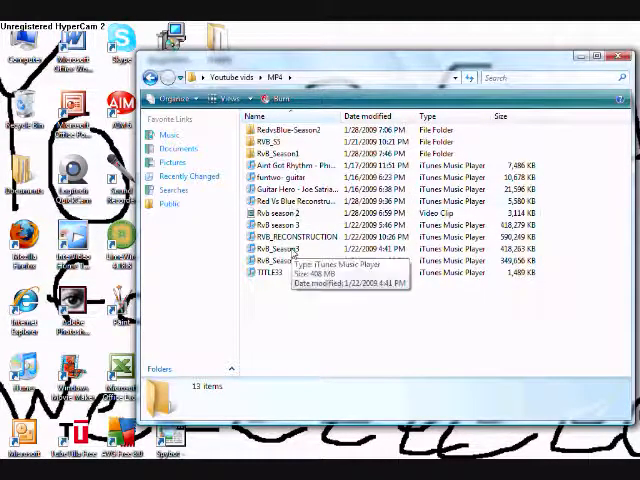
click(290, 259)
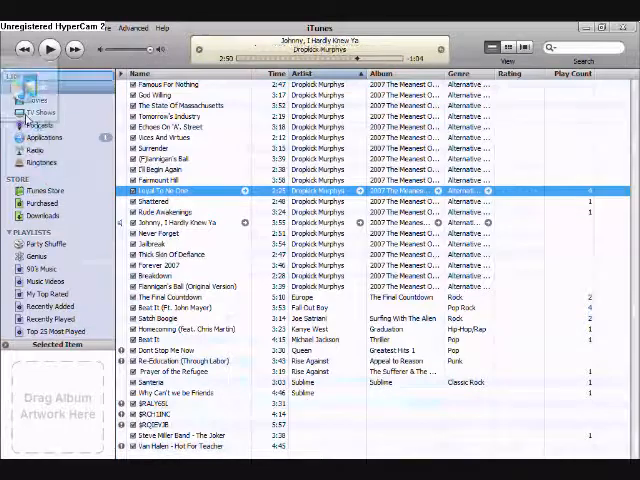
- Switch iTunes to the Movies library and select RvB Season 3
click(38, 99)
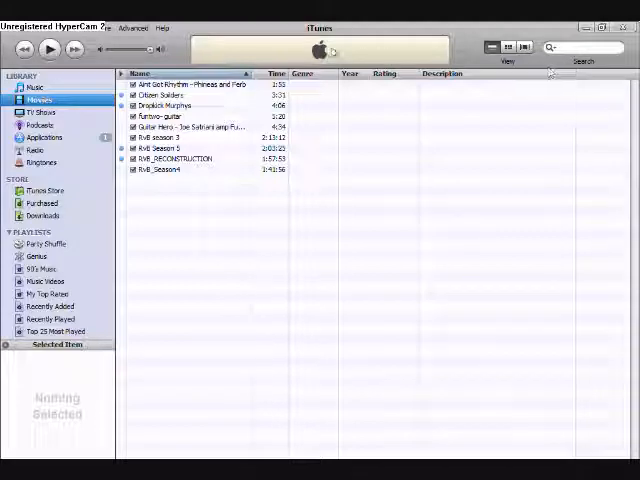
click(175, 137)
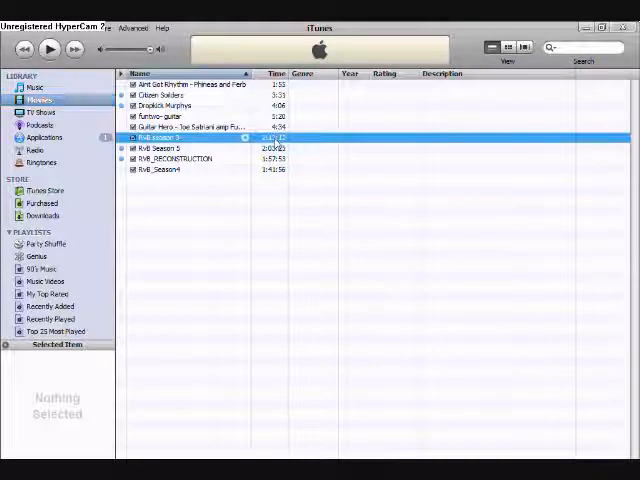